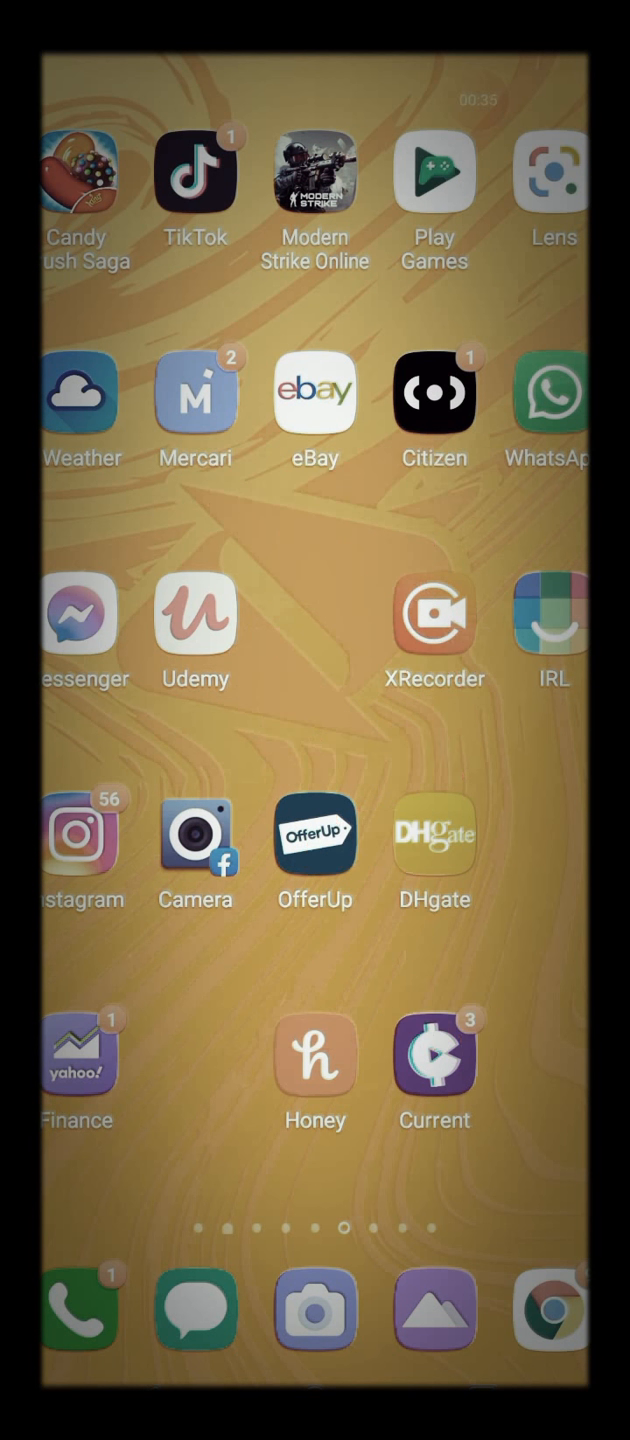
# - Launch the Current rewards app from the home screen to its earnings overview
pyautogui.click(432, 1056)
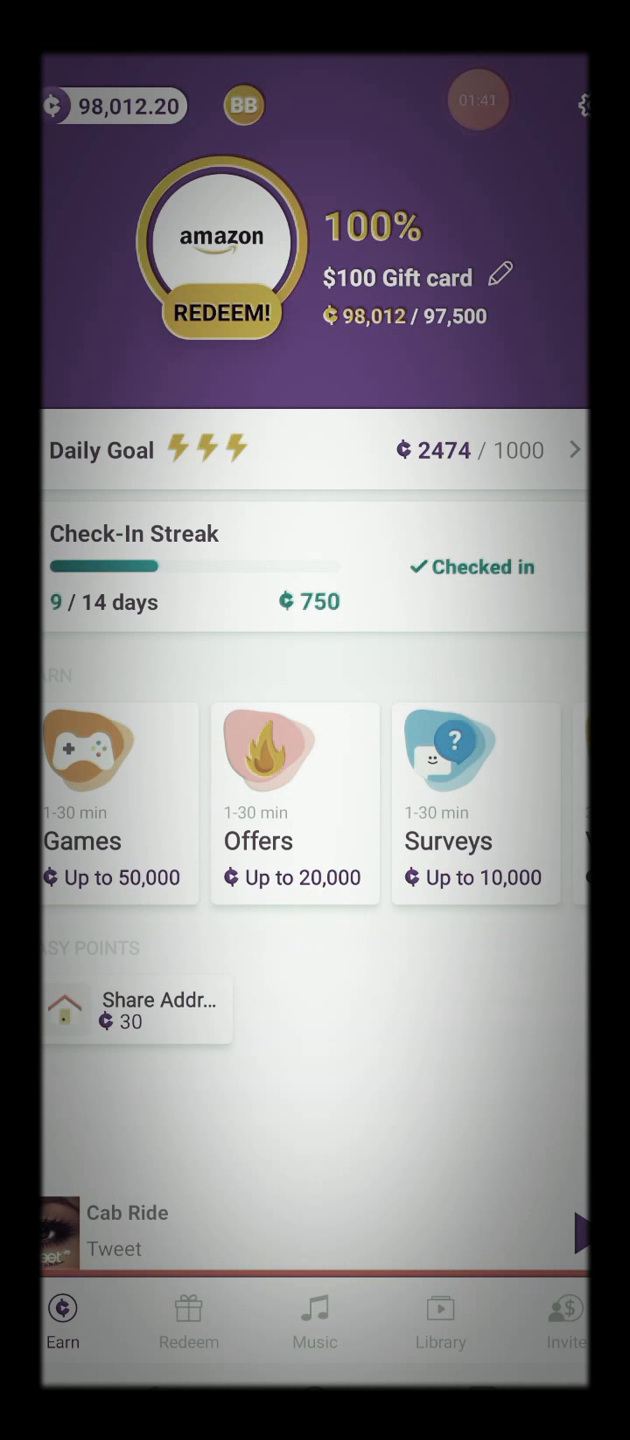
# - Show the Redeem catalog filtered to Gift Cards and browse Amazon, PayPal, PlayStation and Xbox cards
pyautogui.click(188, 1324)
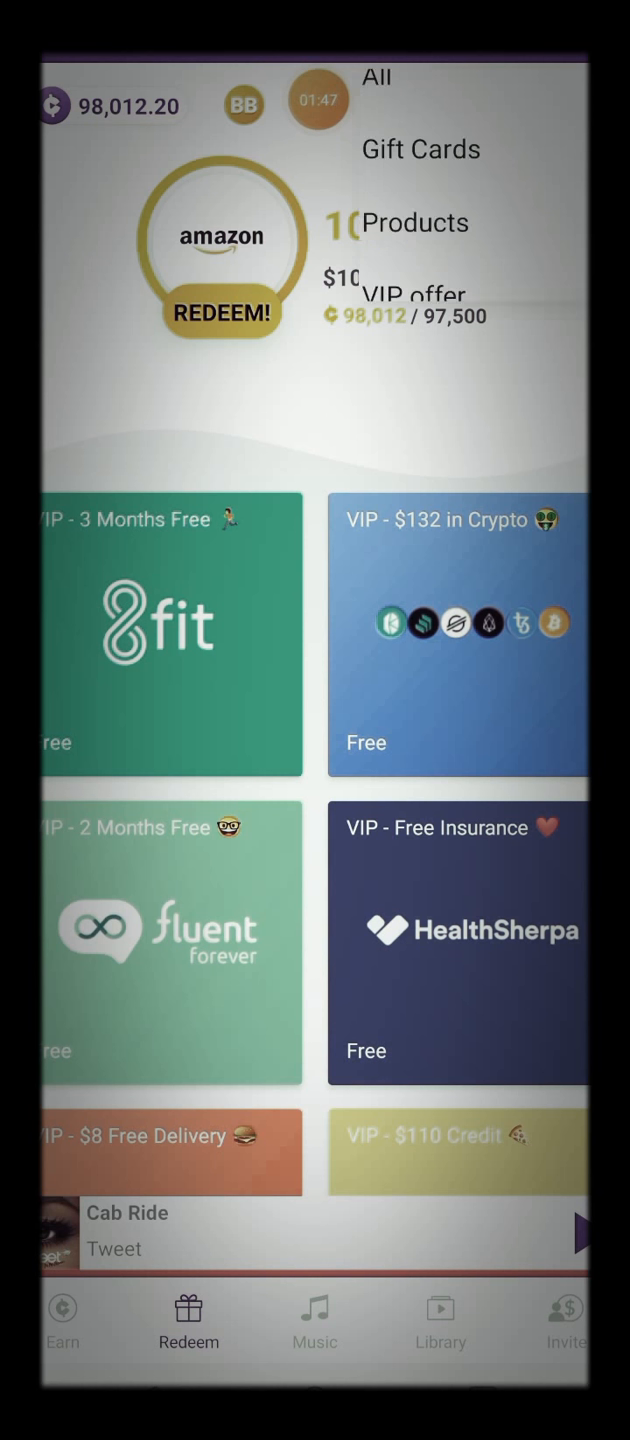
pyautogui.click(376, 104)
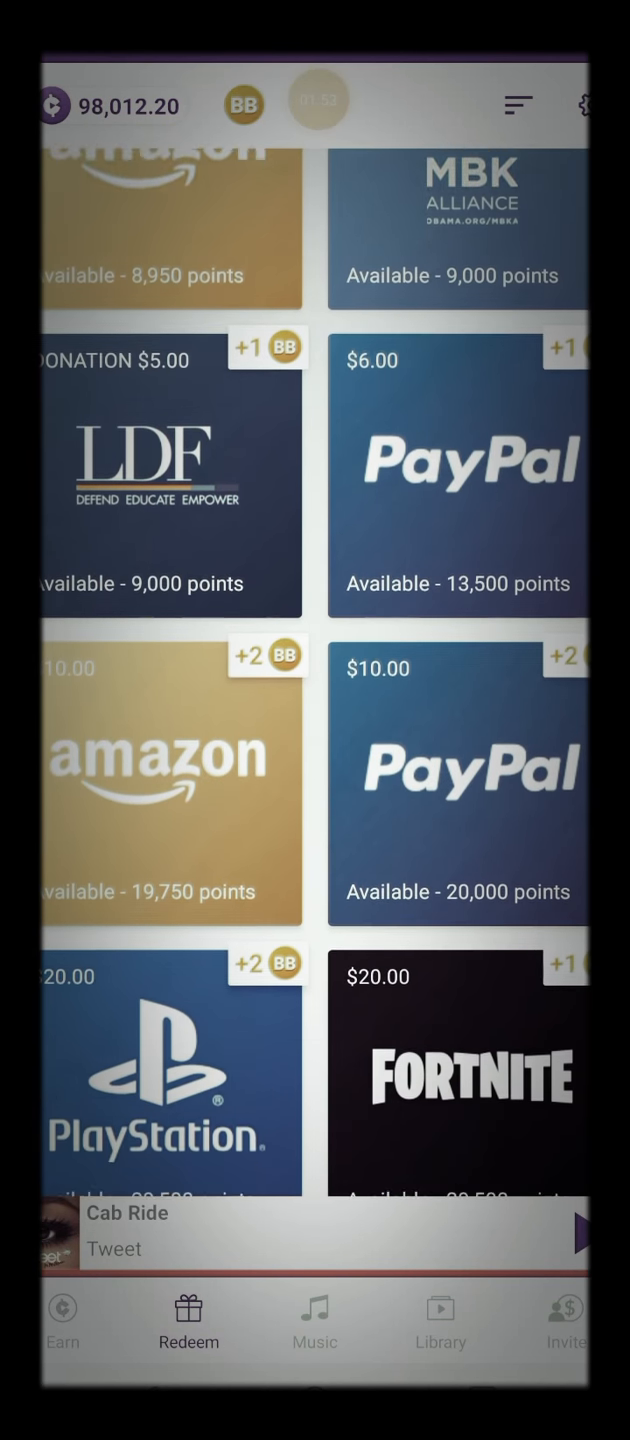
pyautogui.scroll(-3)
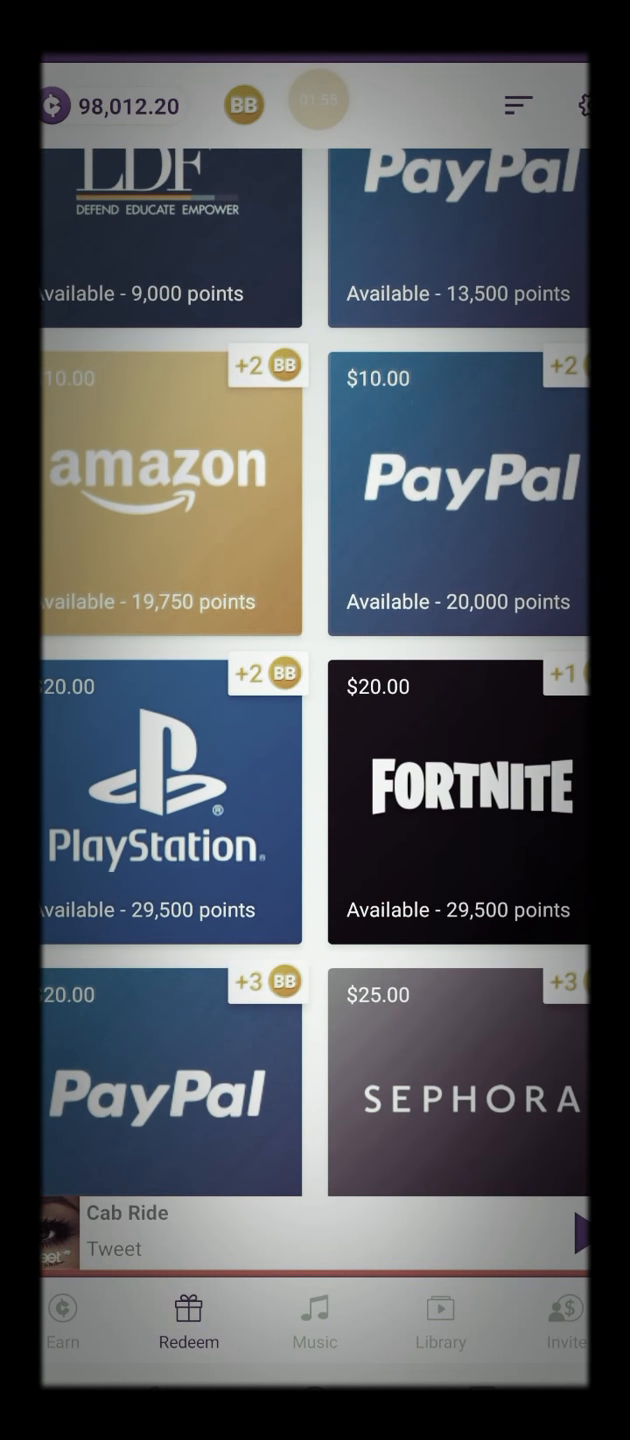
pyautogui.scroll(-3)
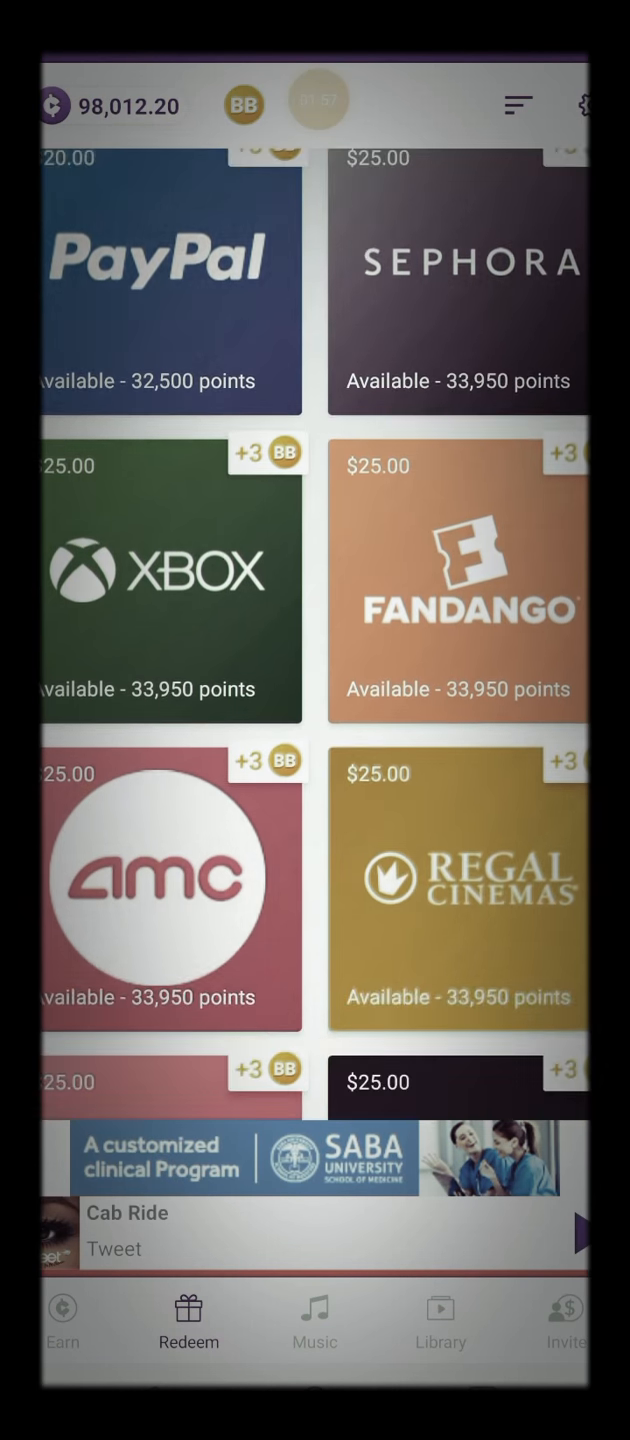
pyautogui.scroll(-3)
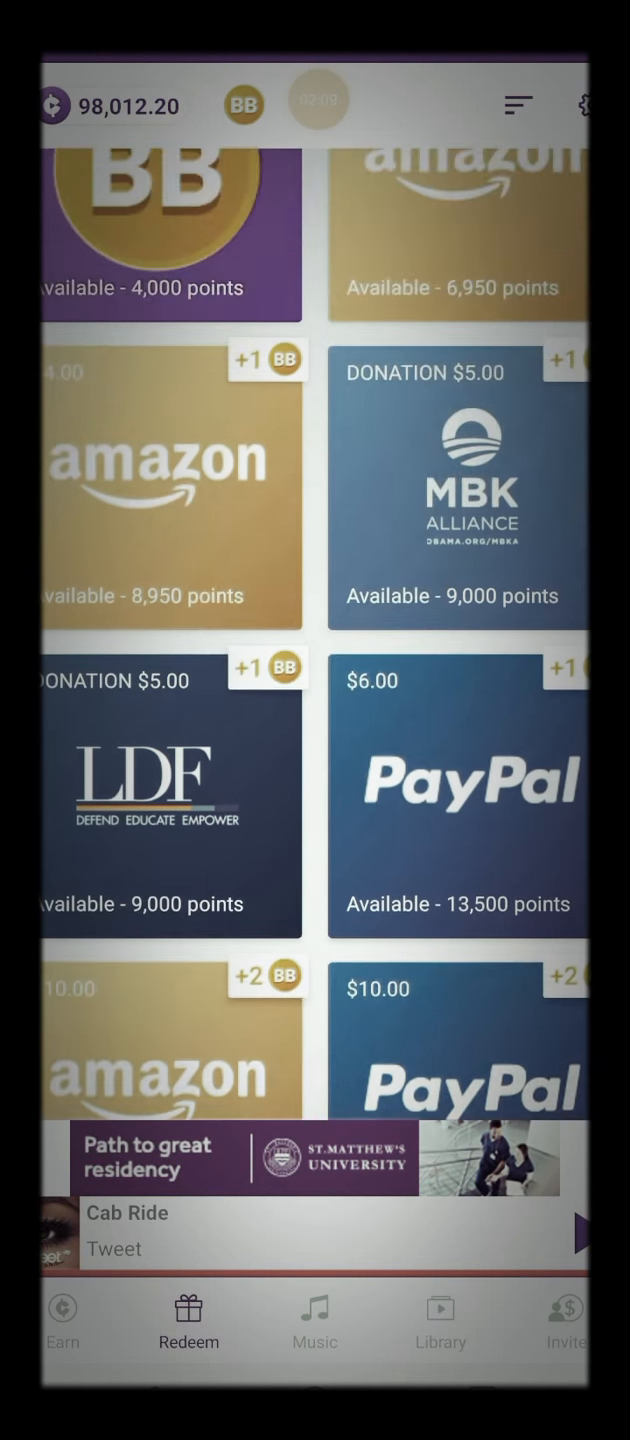
pyautogui.scroll(-3)
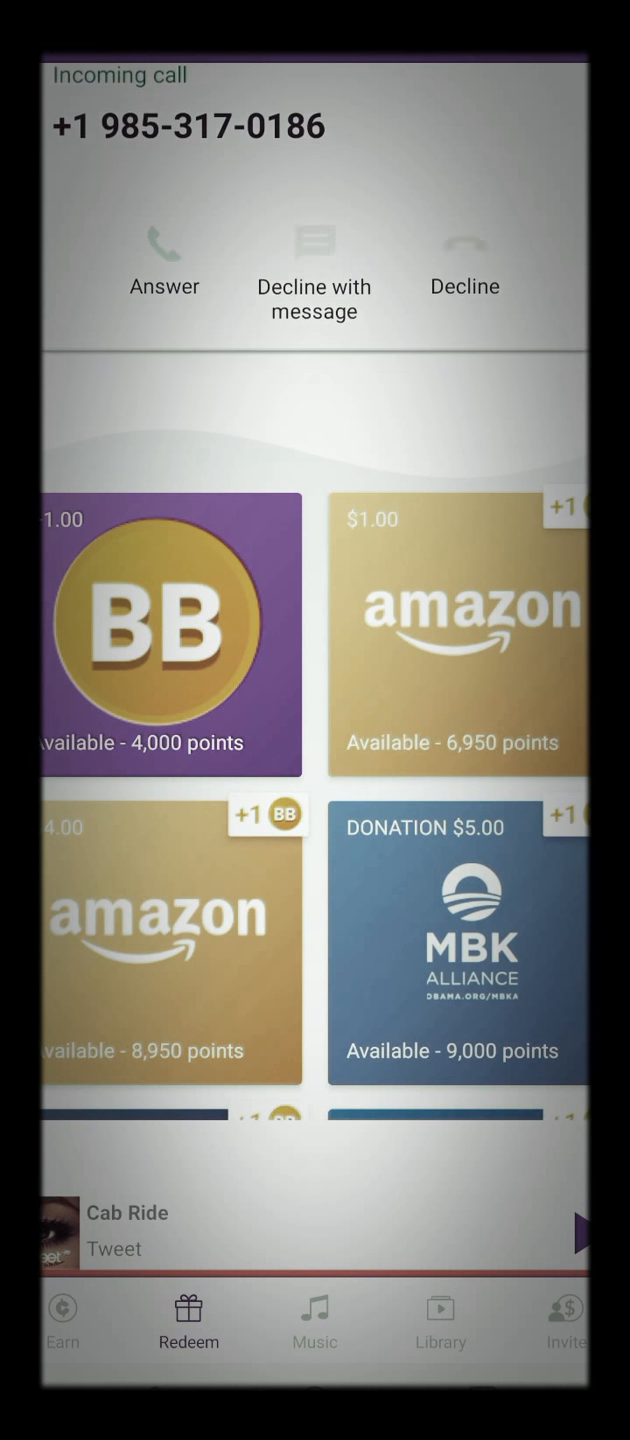
# - Decline the incoming call and select the $100 Amazon gift card from the bottom of the list
pyautogui.click(464, 244)
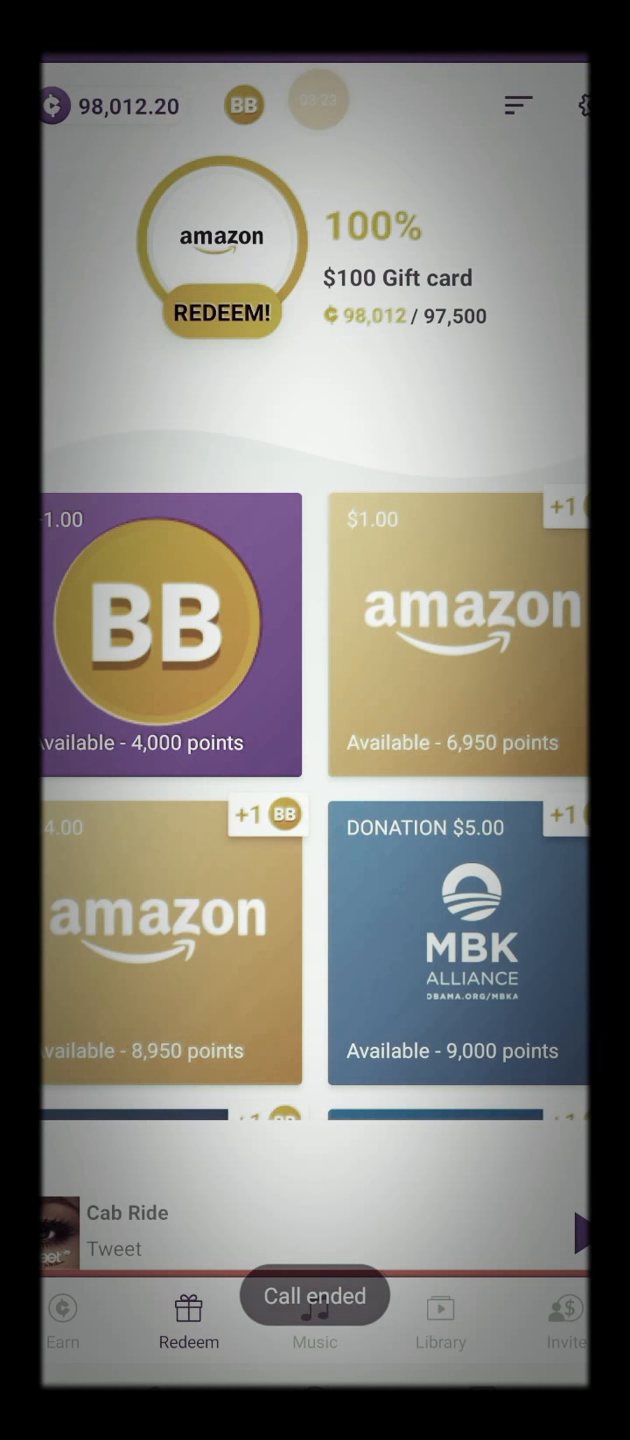
pyautogui.scroll(-3)
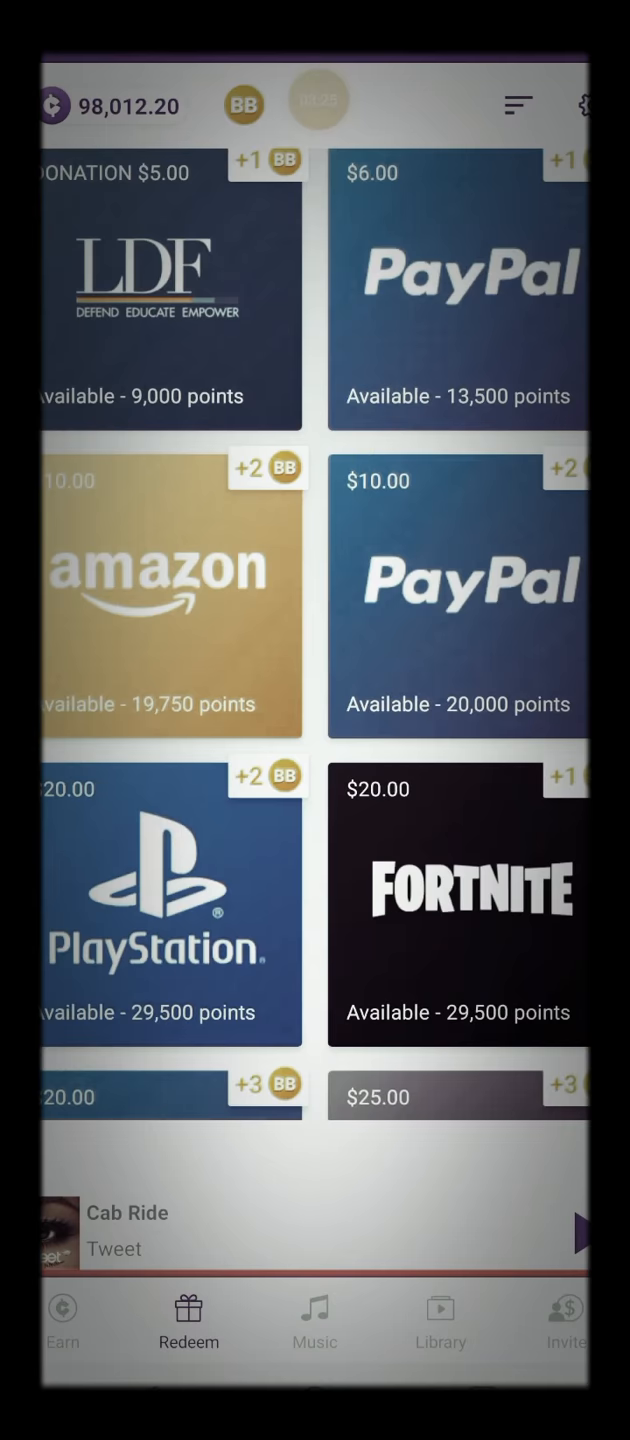
pyautogui.scroll(-3)
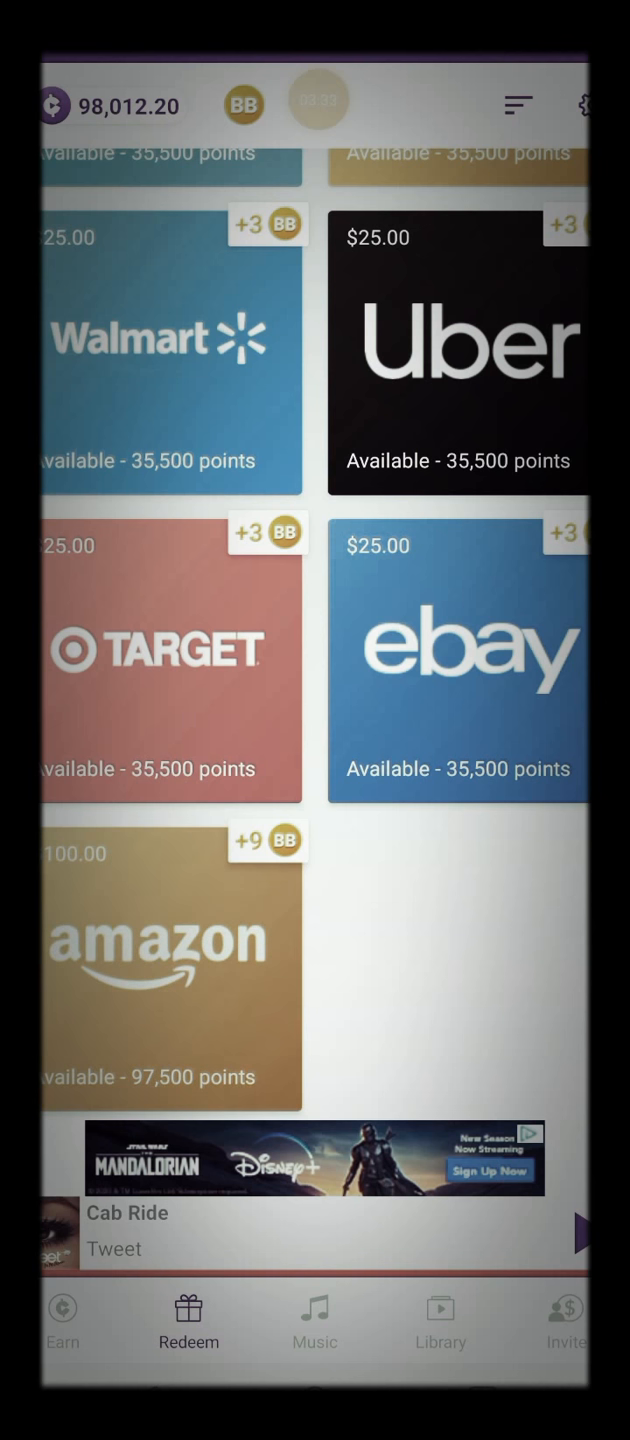
pyautogui.click(170, 960)
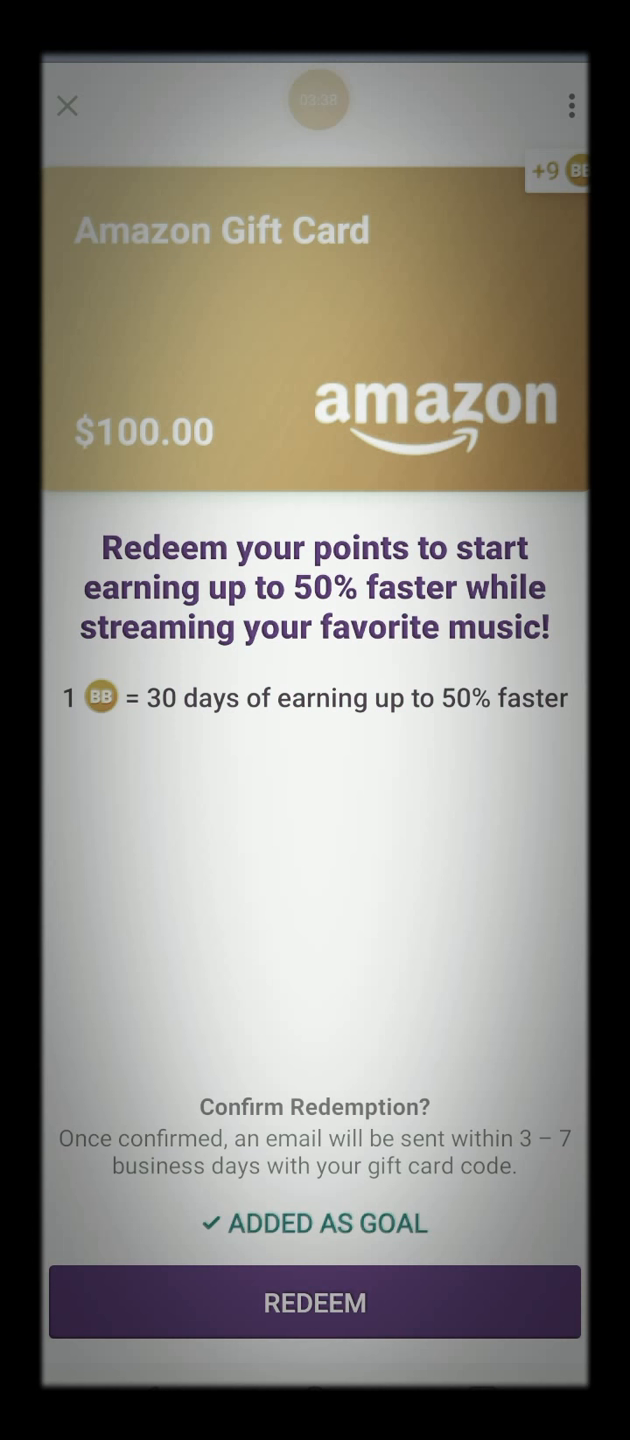
# - Redeem 97,500 points for the $100 Amazon gift card and continue past the success screen toward email
pyautogui.click(316, 1302)
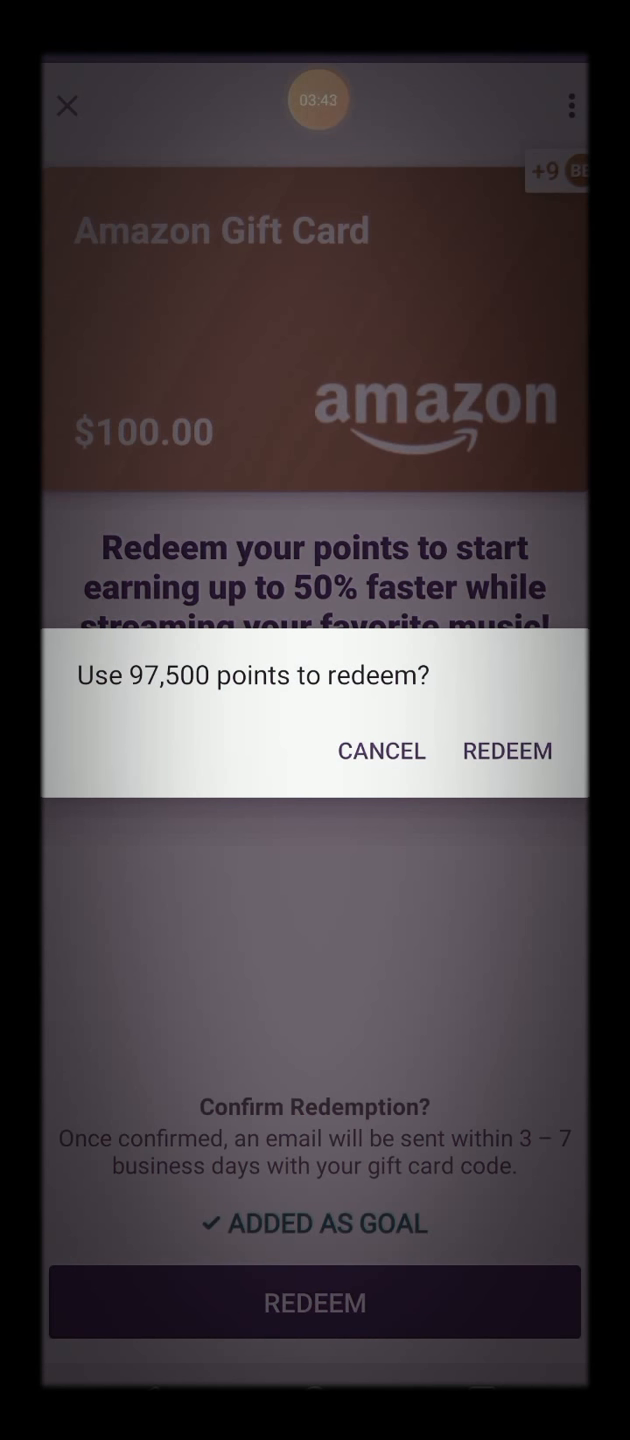
pyautogui.click(508, 752)
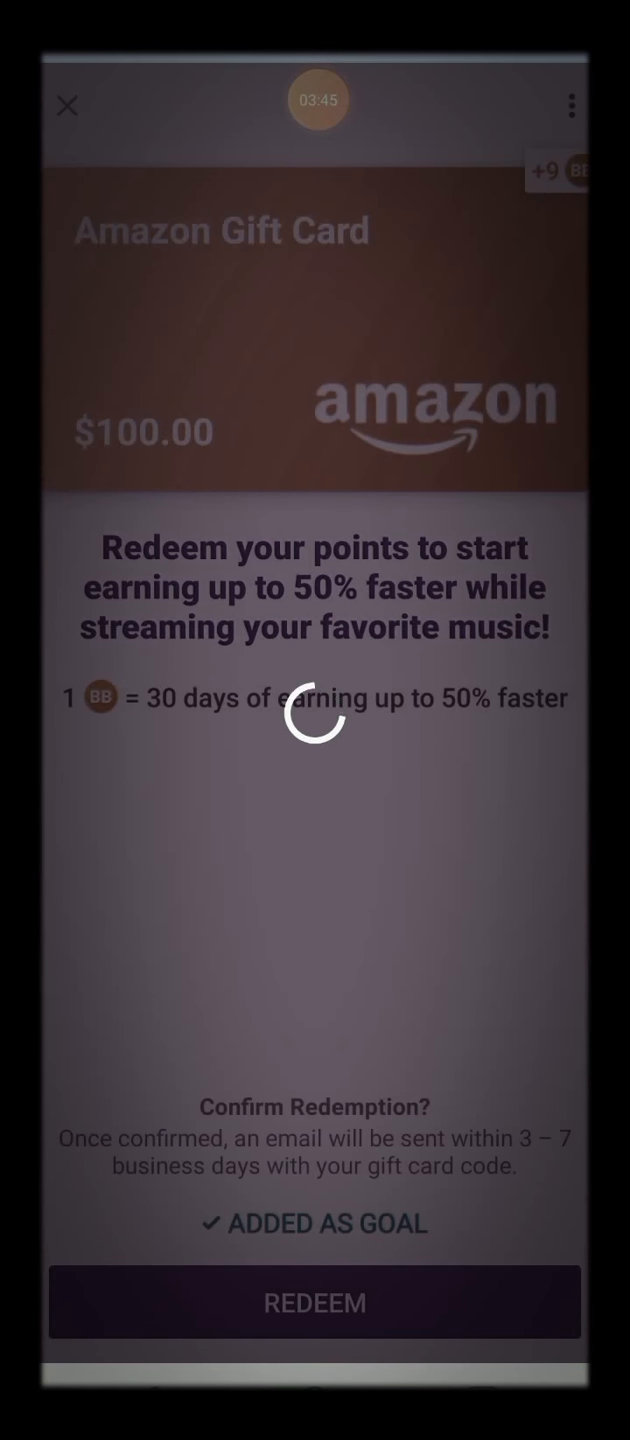
pyautogui.click(316, 1302)
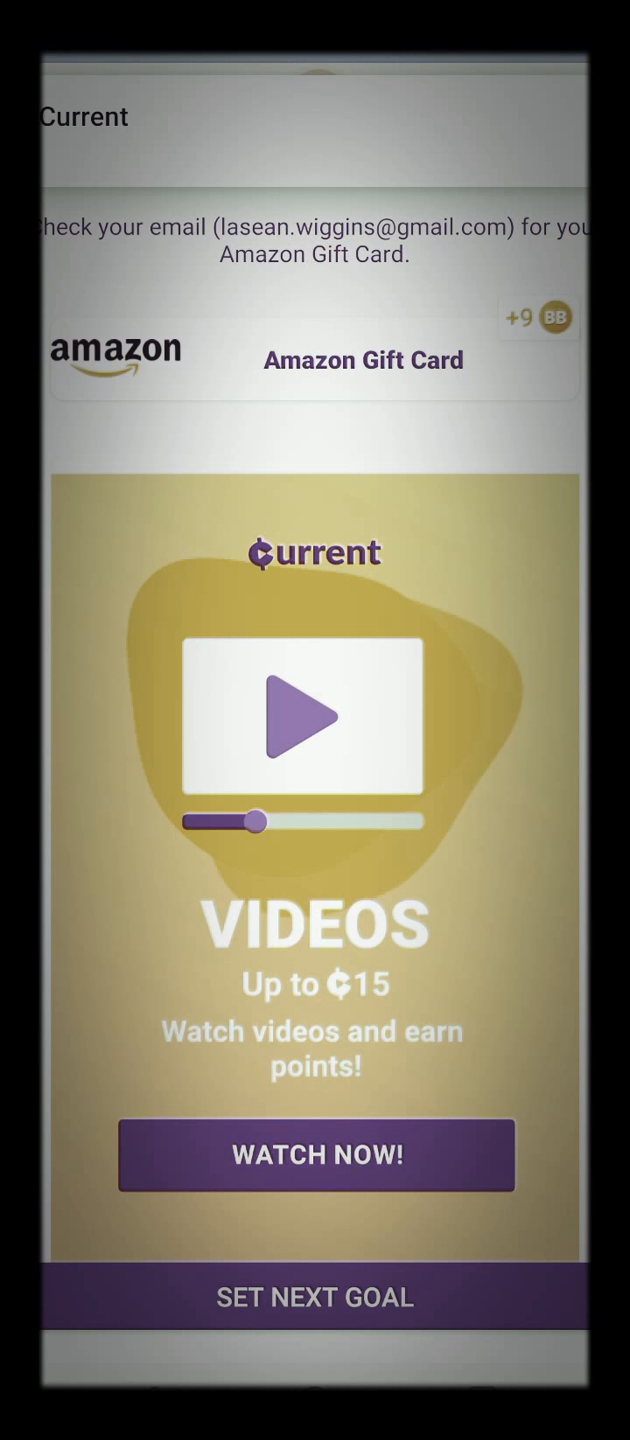
pyautogui.click(316, 1156)
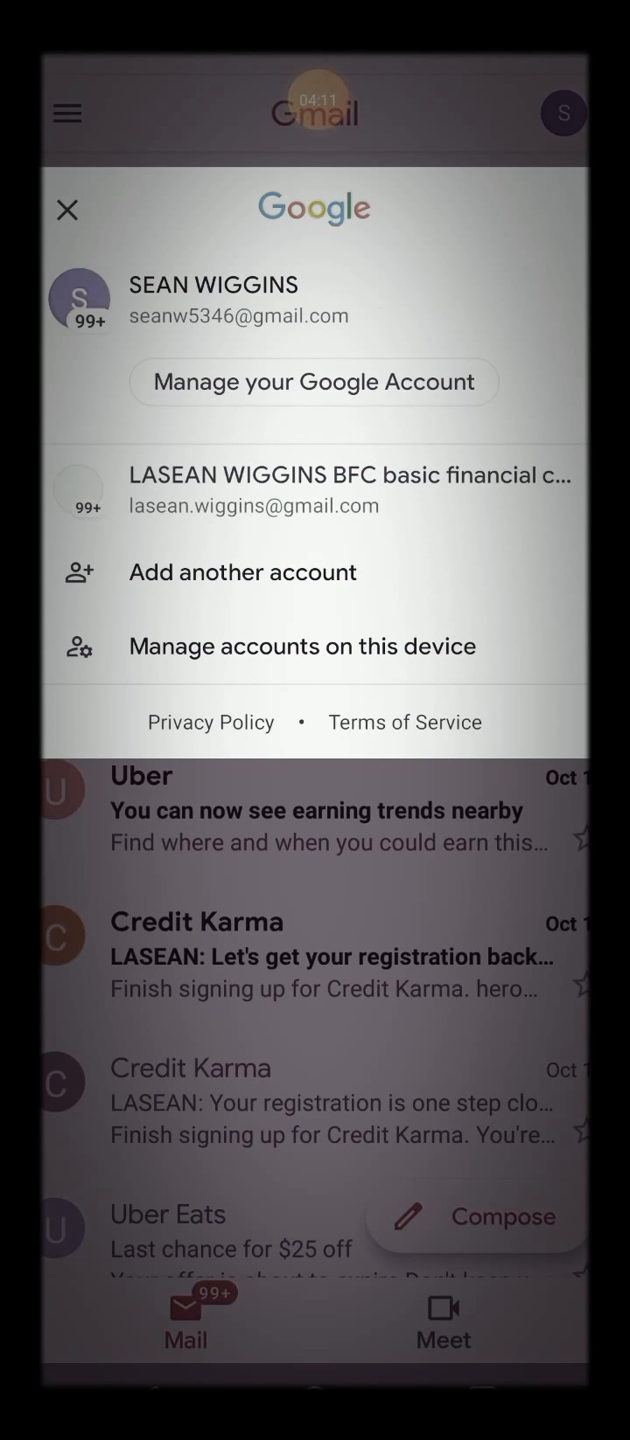
# - Switch Gmail to the other account and view the Current Rewards "Your Gift Card Is On Its Way!" email
pyautogui.click(66, 210)
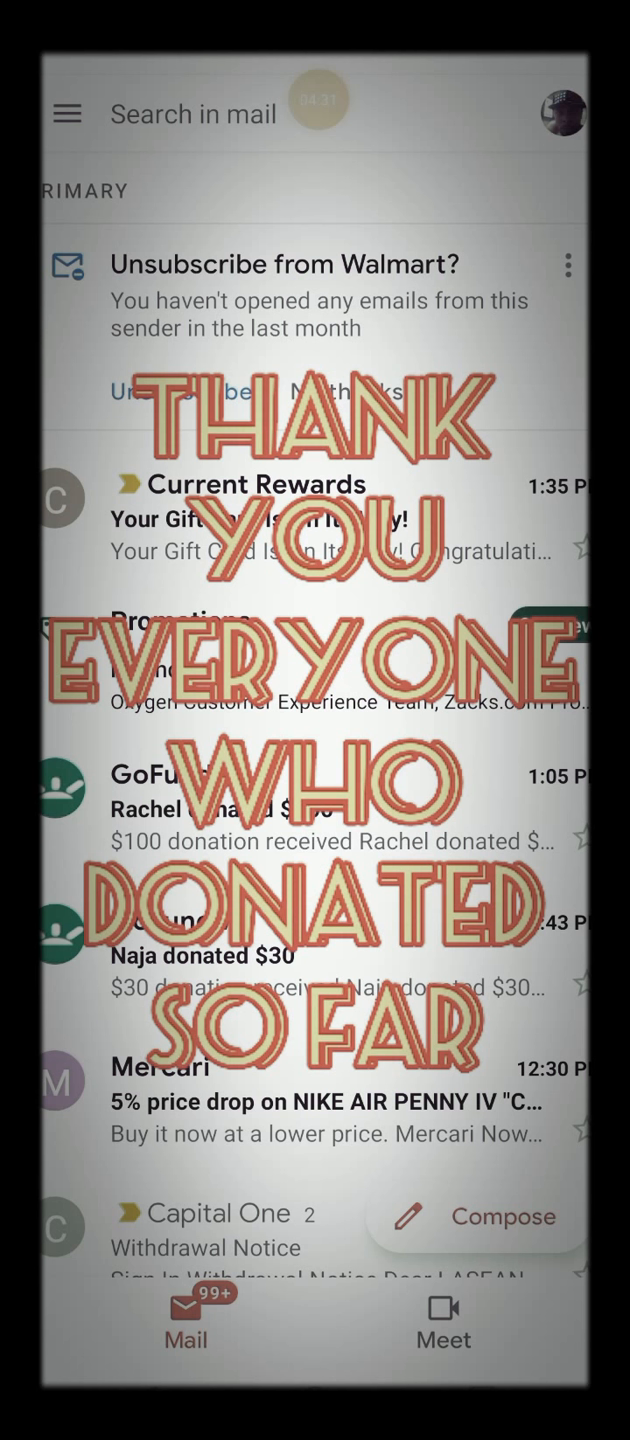
pyautogui.scroll(-3)
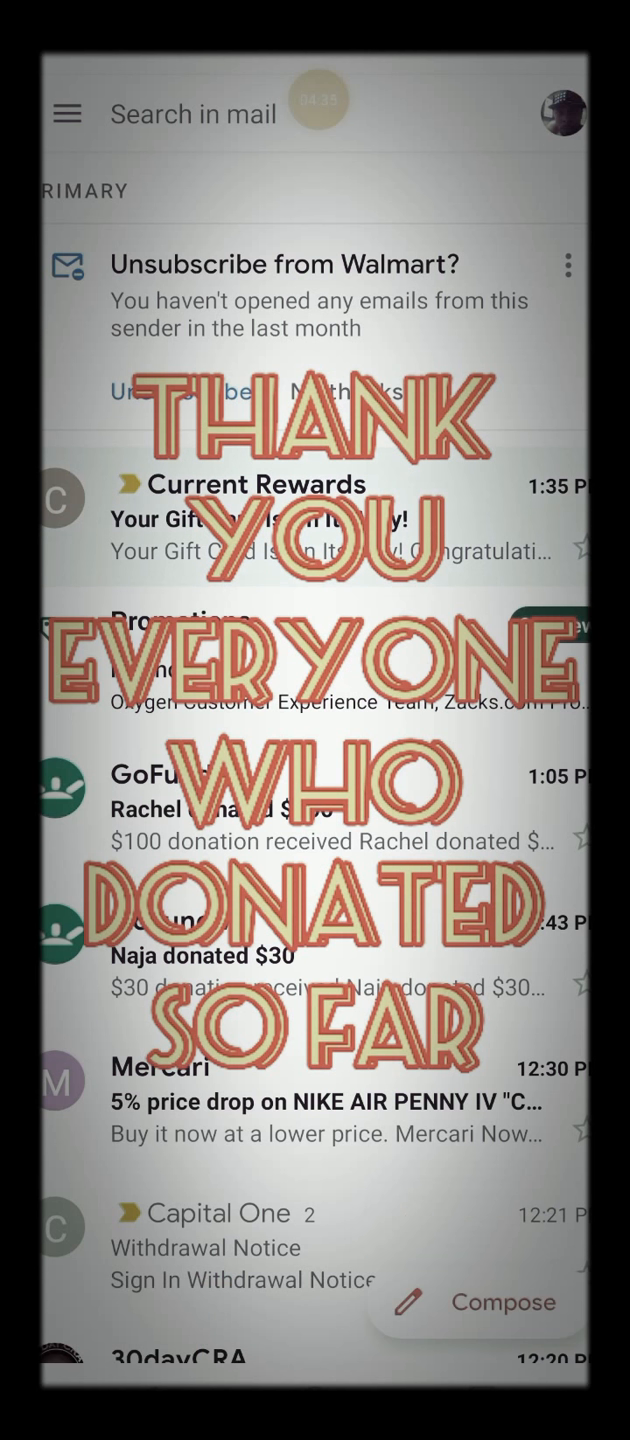
pyautogui.click(316, 520)
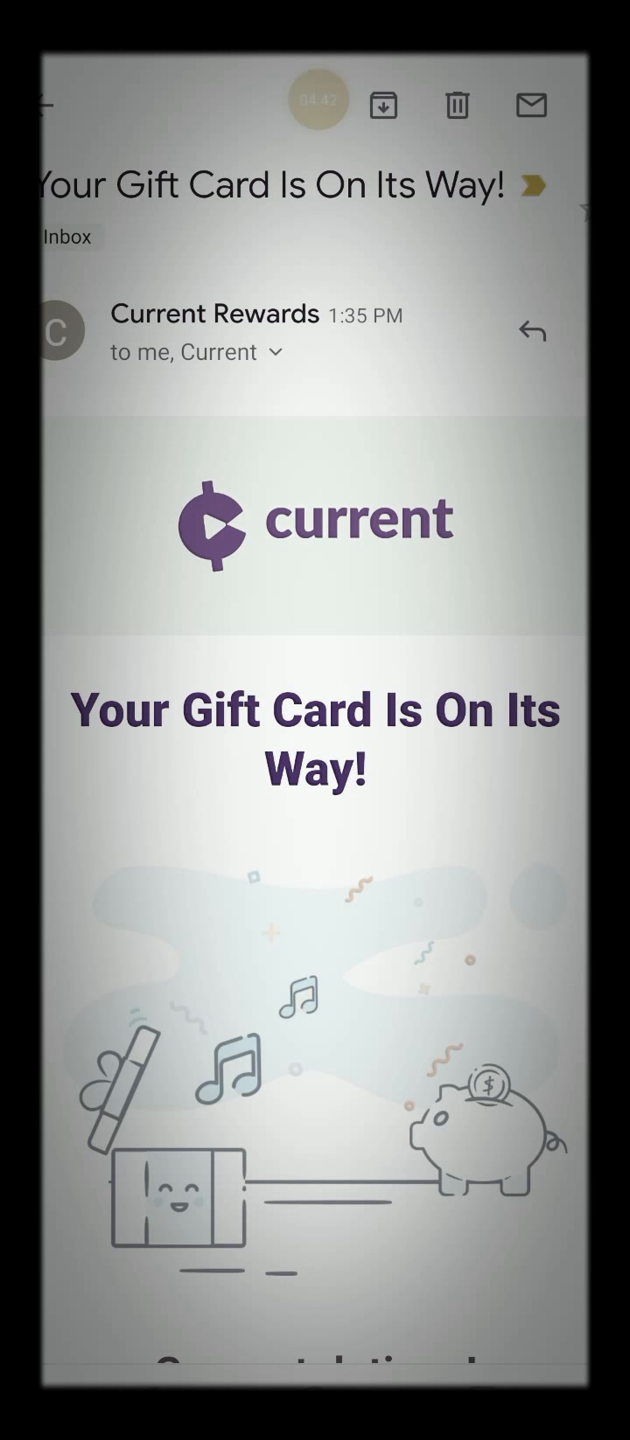
pyautogui.scroll(-3)
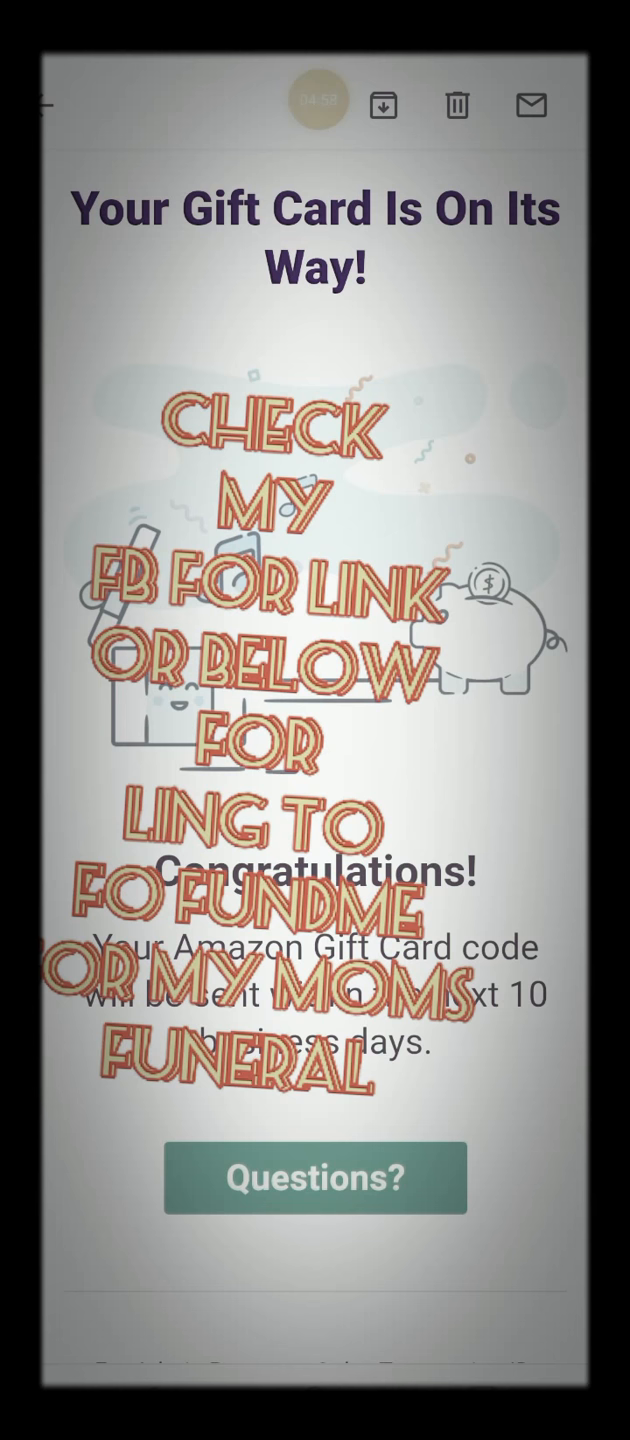
pyautogui.scroll(-3)
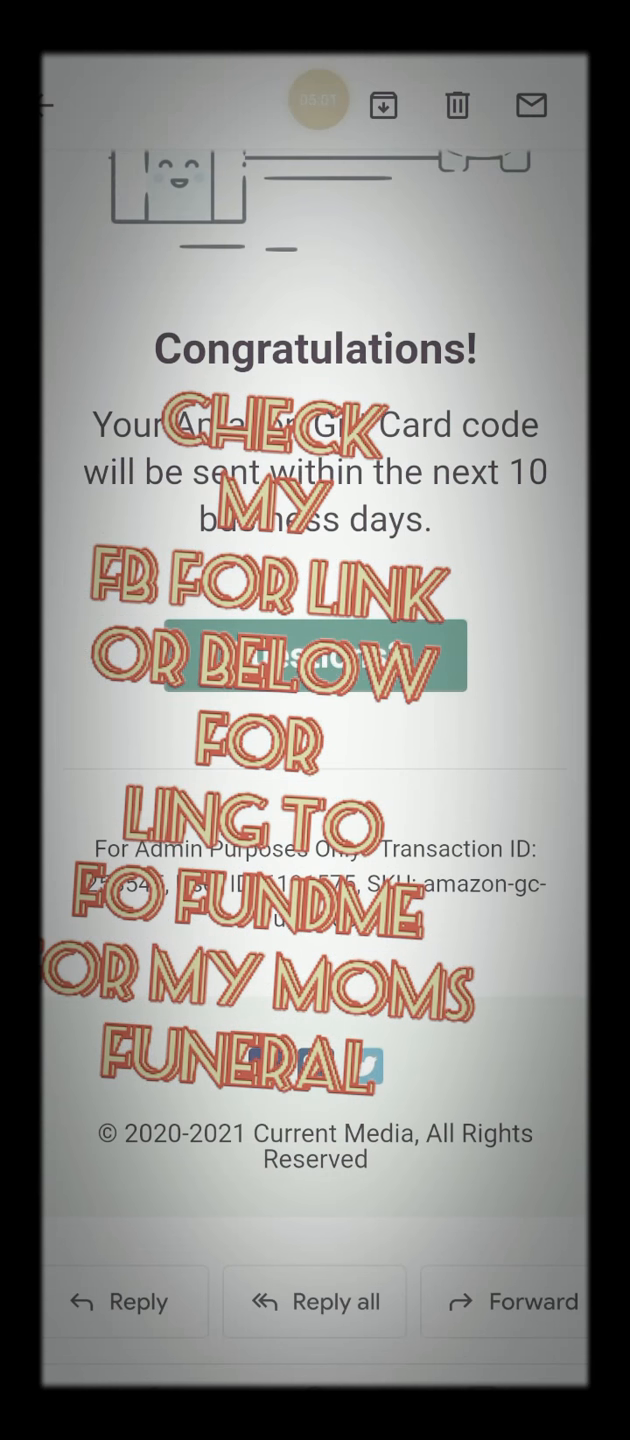
pyautogui.scroll(-3)
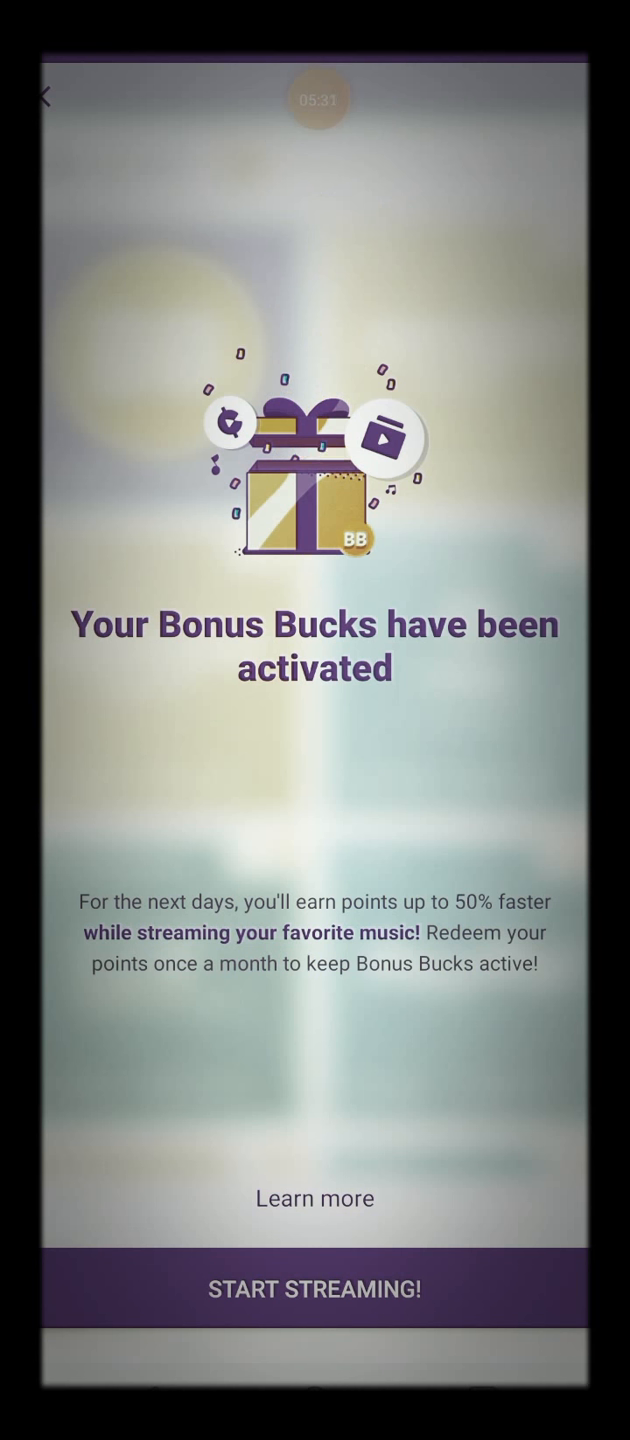
# - Dismiss the Bonus Bucks activated notice, returning to the Earn screen at 512 points
pyautogui.click(314, 1288)
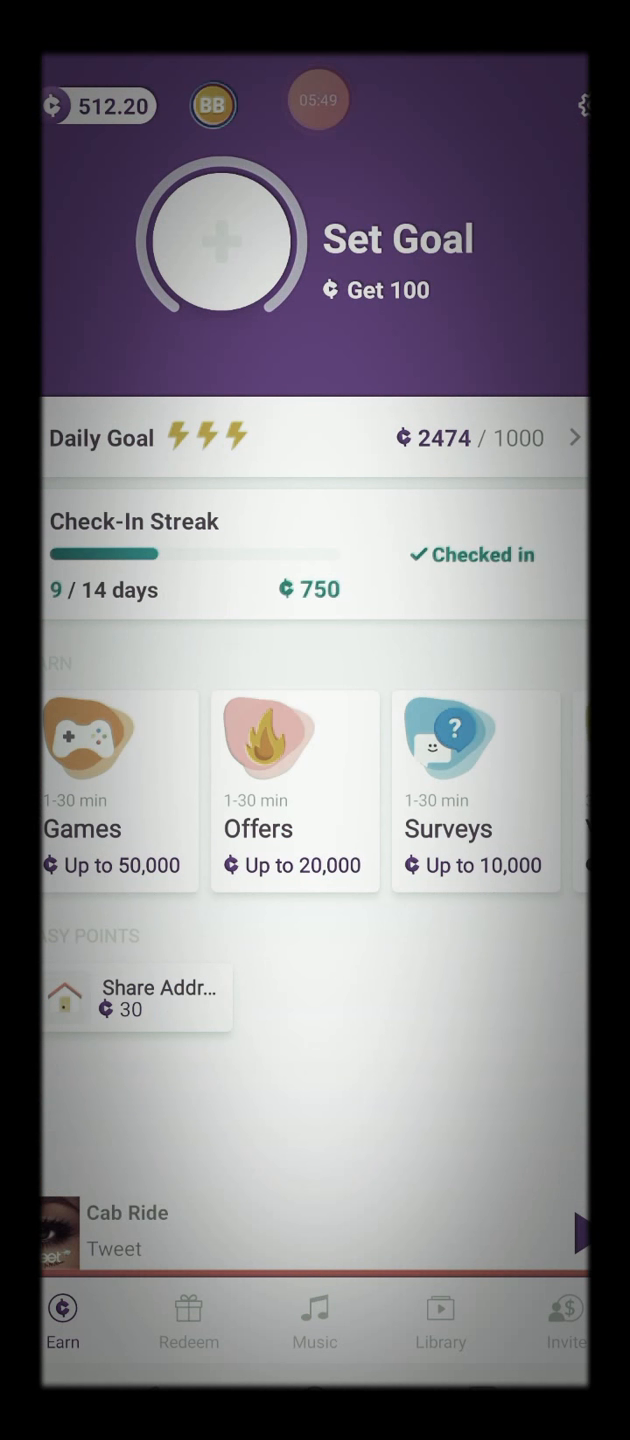
# - Enter the Games earning section, accepting the Play to Earn terms to list point-earning games
pyautogui.click(108, 786)
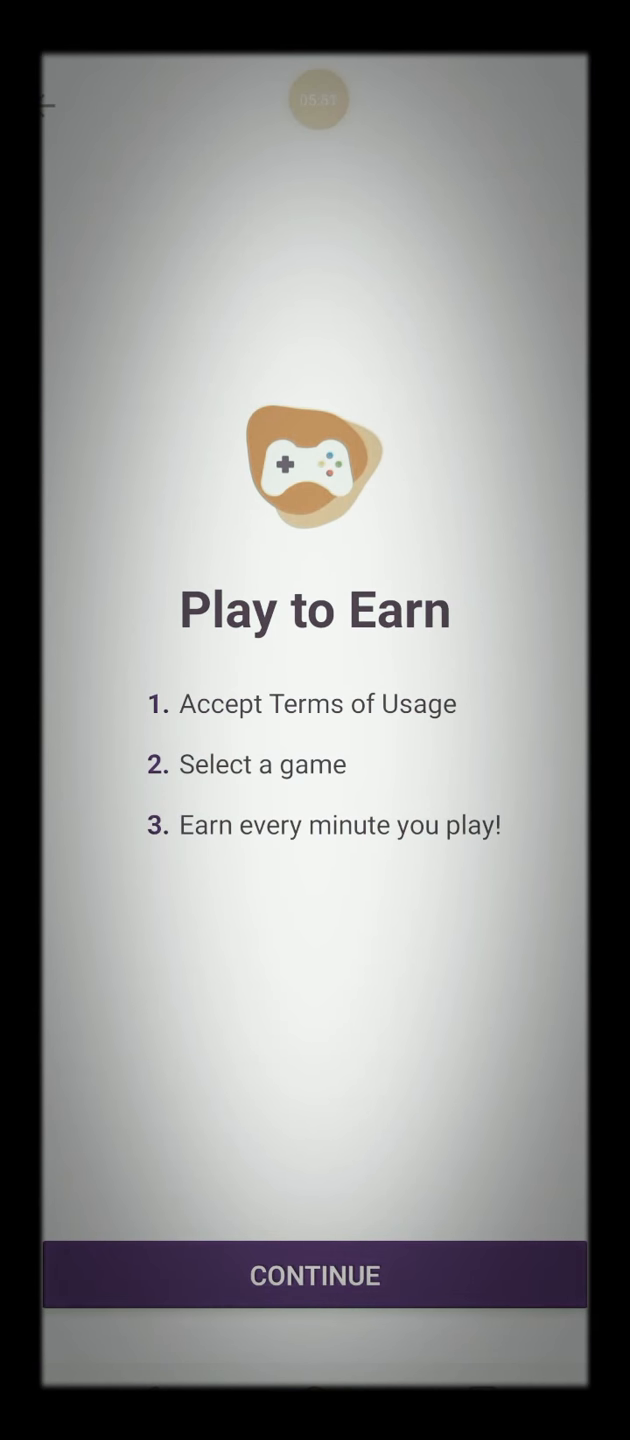
pyautogui.click(314, 1274)
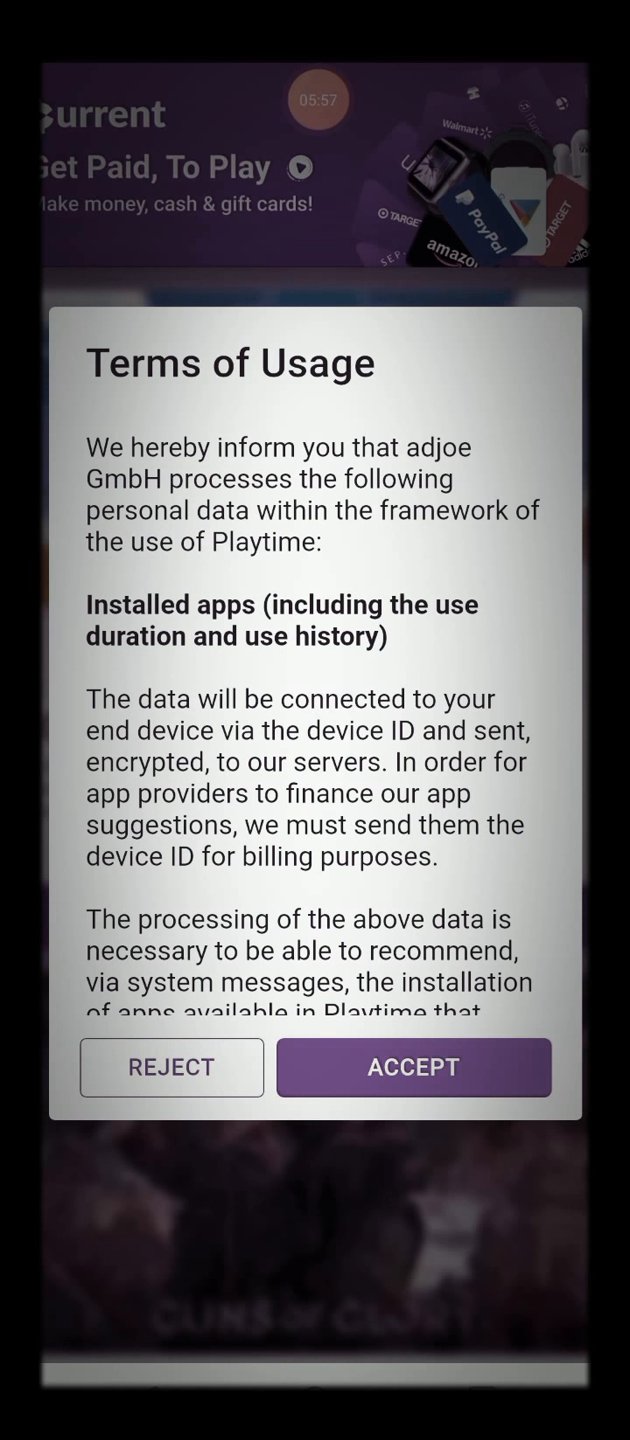
pyautogui.click(412, 1066)
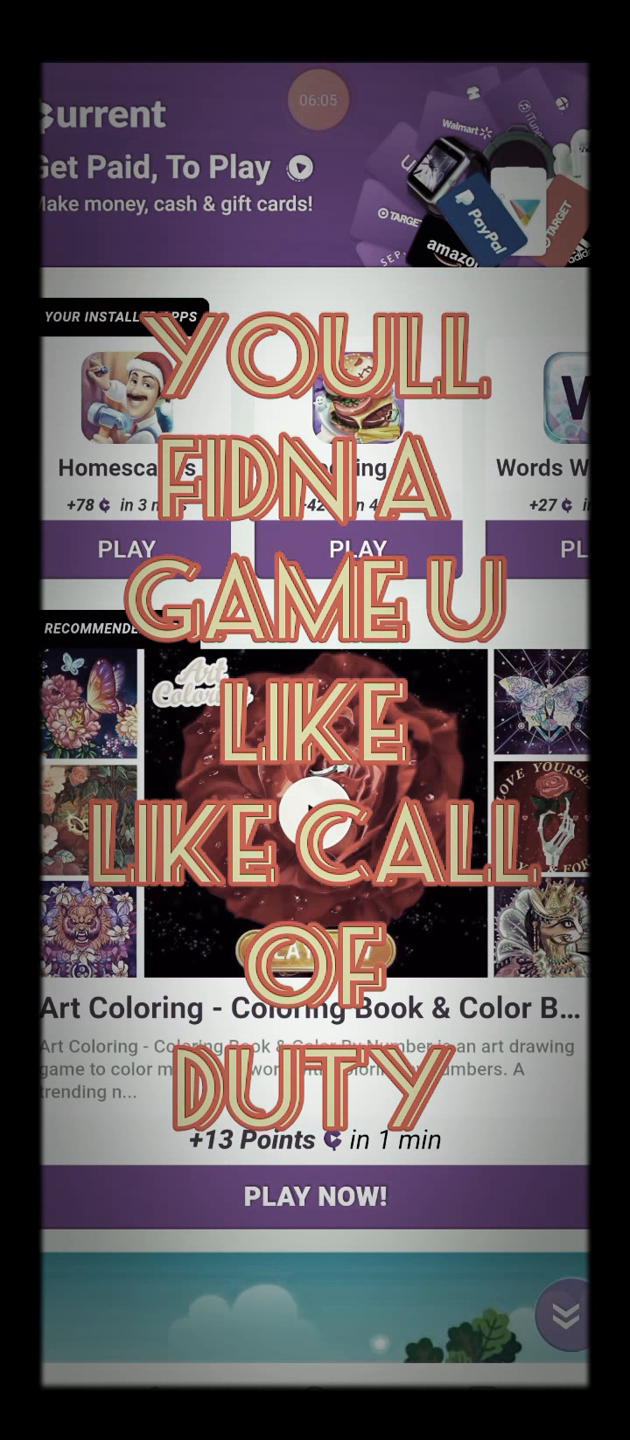